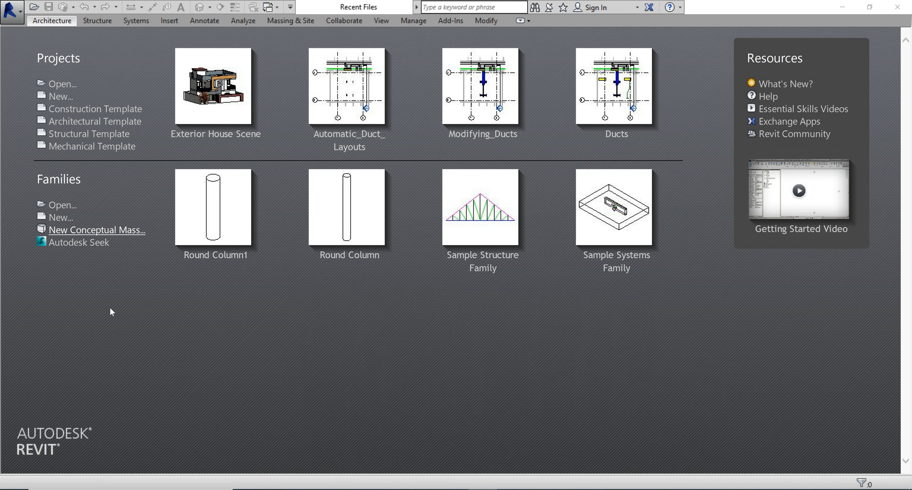
pyautogui.moveTo(113, 316)
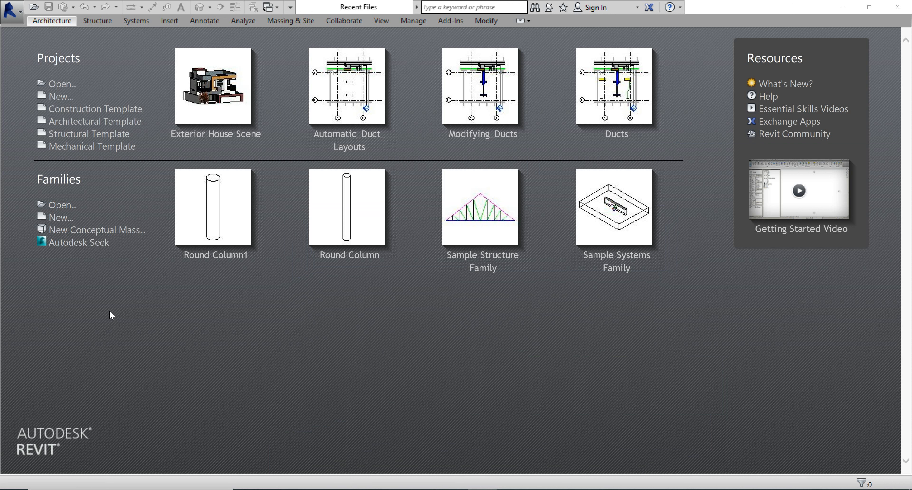
pyautogui.moveTo(116, 317)
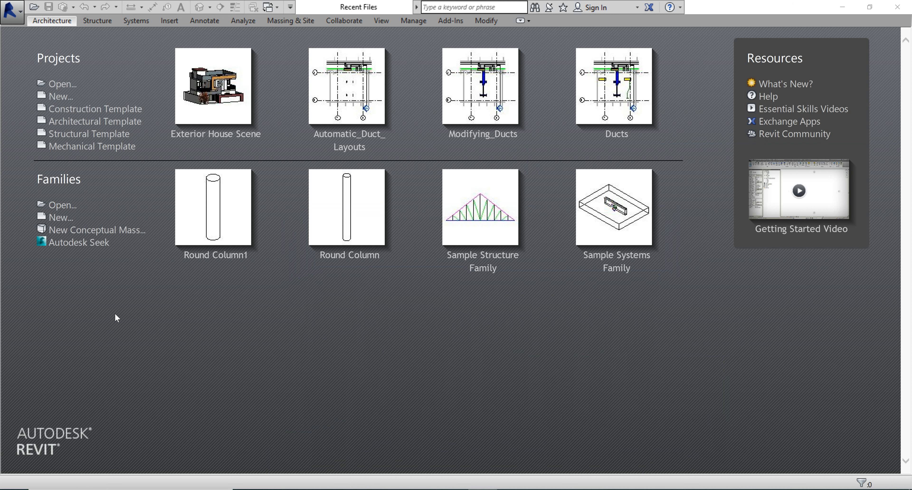
pyautogui.moveTo(117, 319)
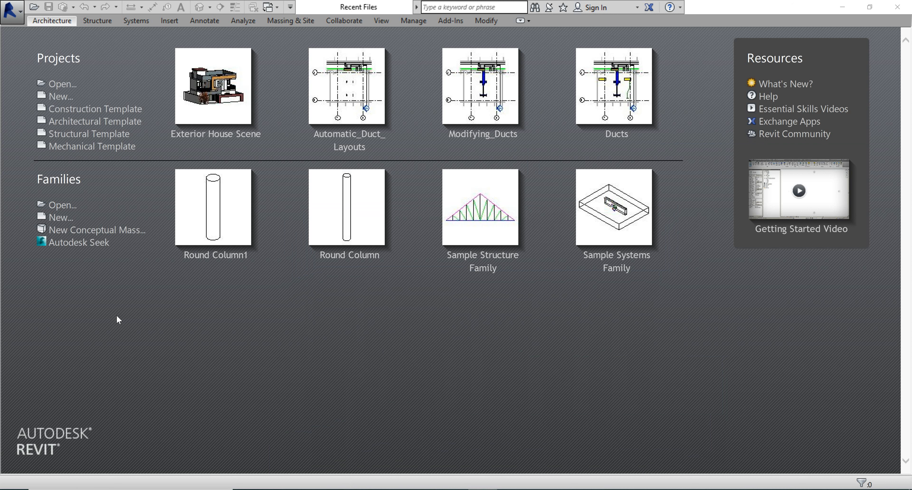
pyautogui.moveTo(120, 332)
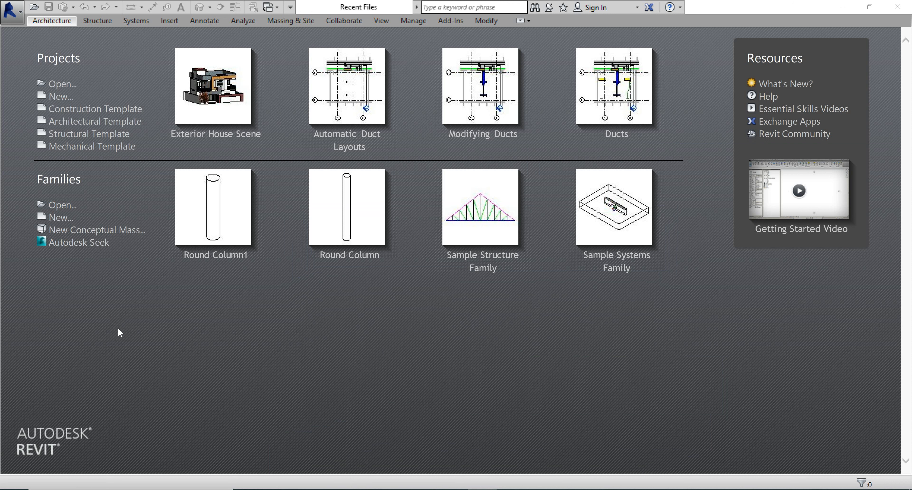
pyautogui.moveTo(122, 334)
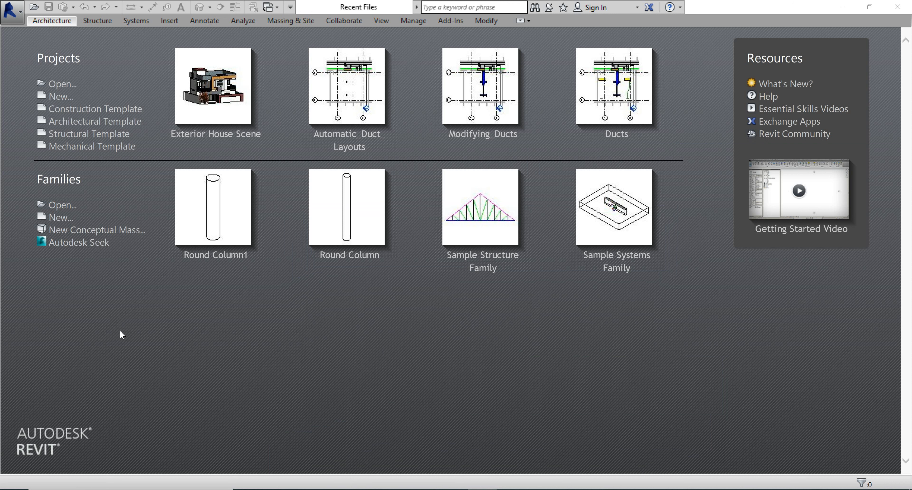
pyautogui.moveTo(3, 405)
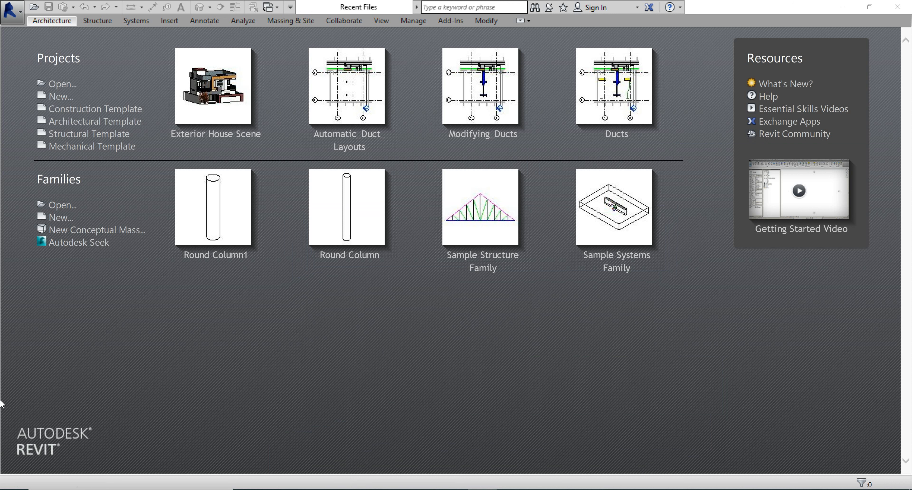
pyautogui.moveTo(100, 8)
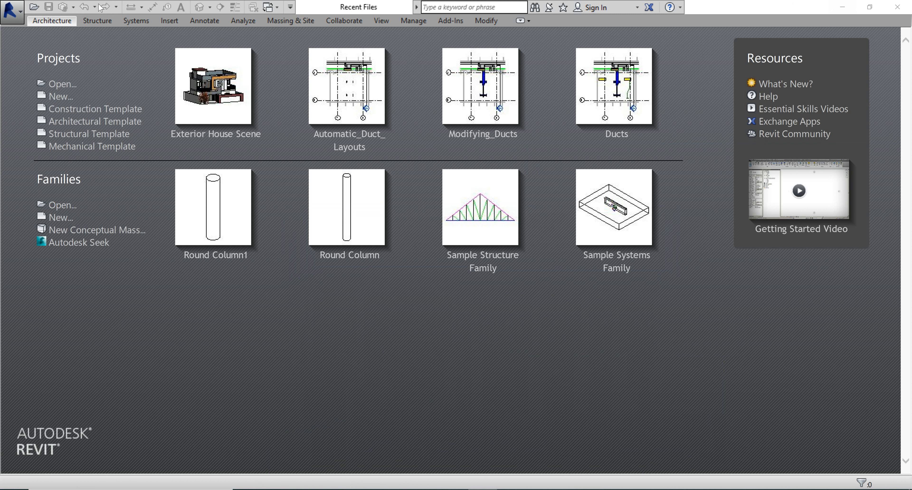
pyautogui.moveTo(266, 386)
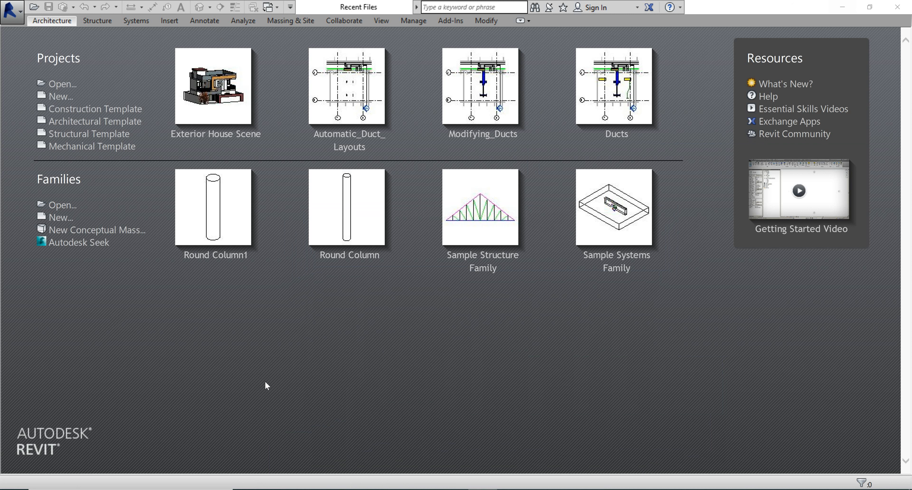
pyautogui.moveTo(204, 356)
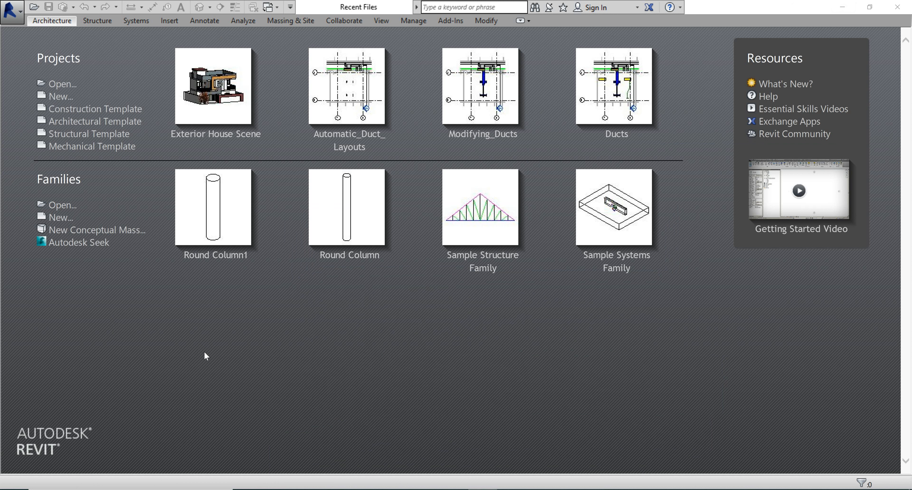
pyautogui.moveTo(41, 60)
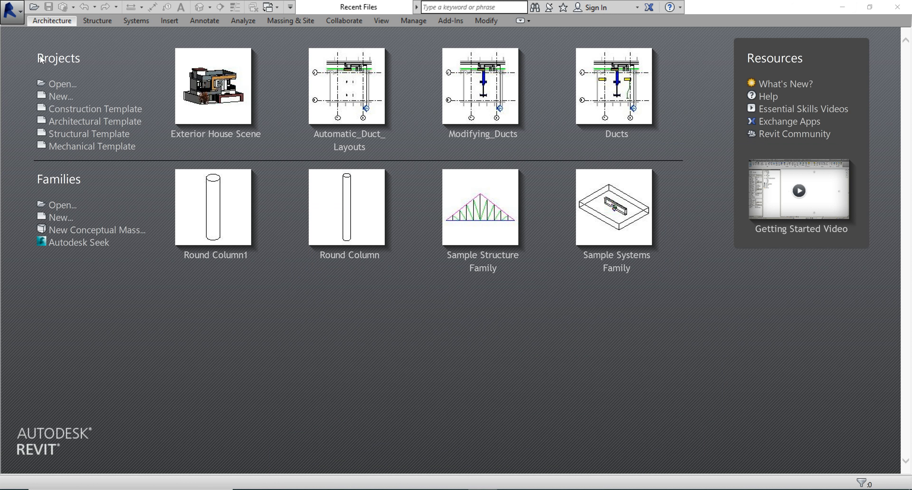
# - Point out the Projects and Families sections of the launch screen
pyautogui.doubleClick(58, 57)
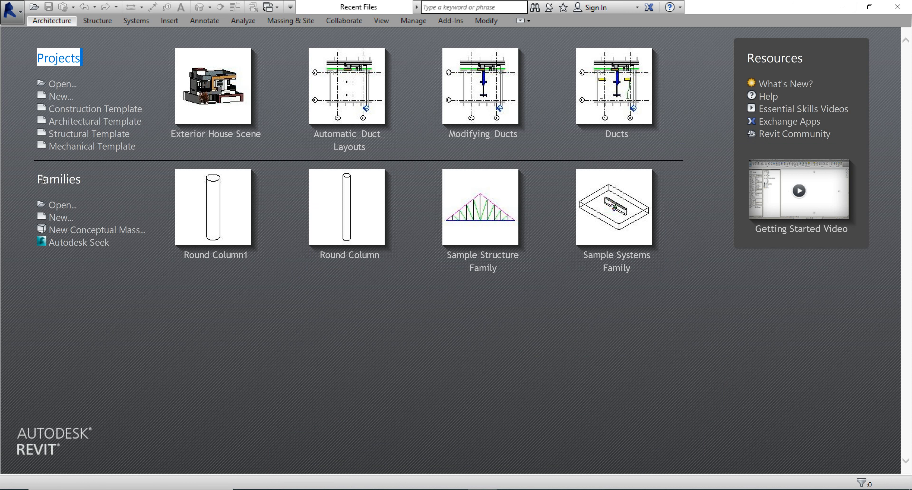
pyautogui.click(59, 178)
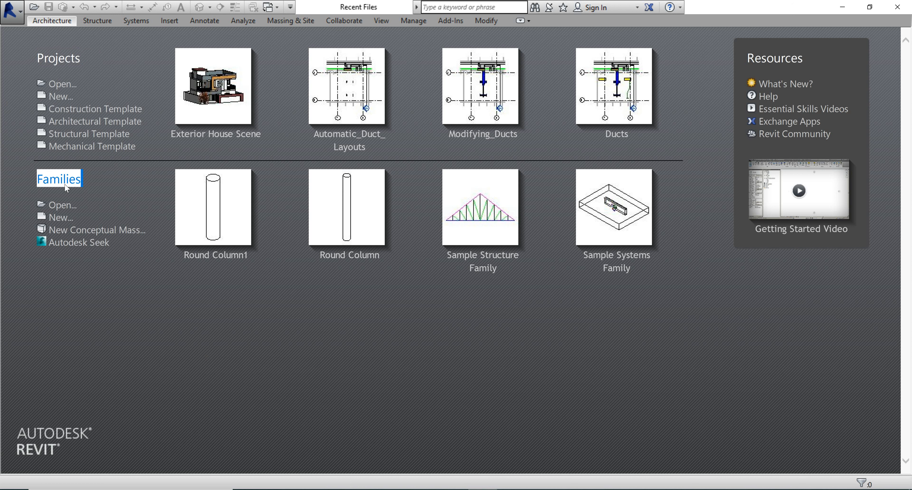
pyautogui.moveTo(723, 233)
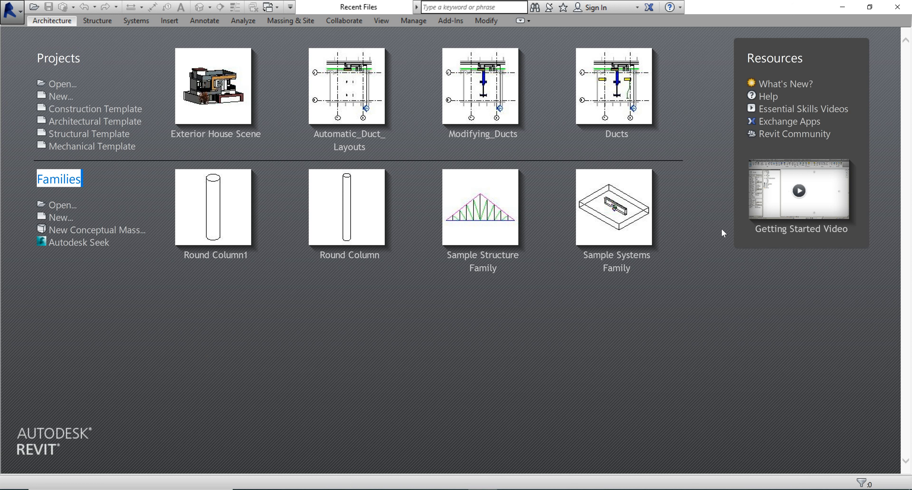
pyautogui.moveTo(738, 161)
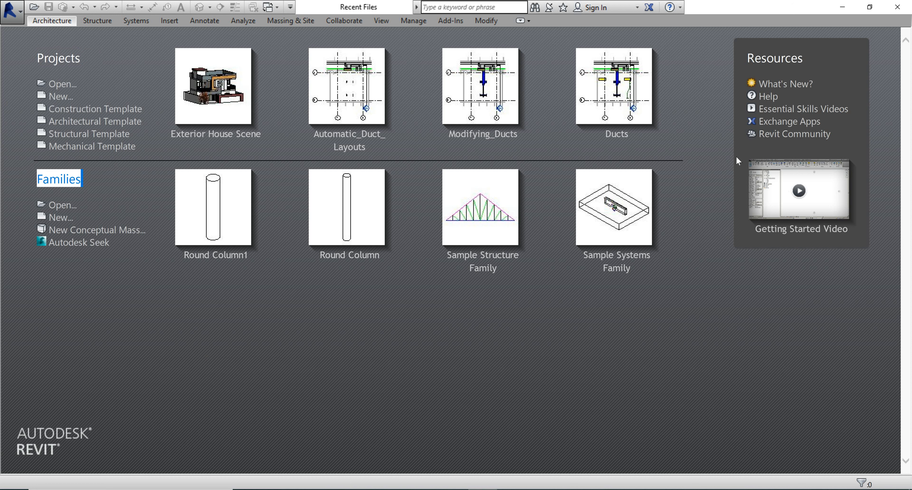
pyautogui.moveTo(668, 72)
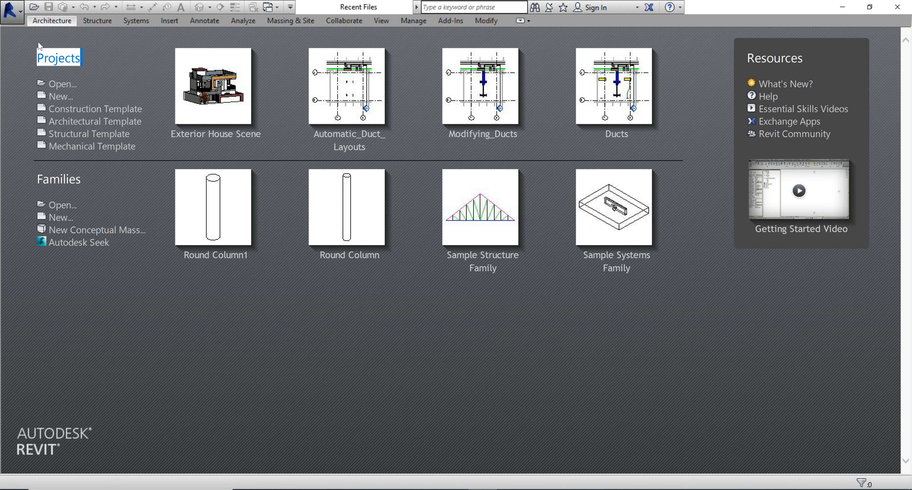
pyautogui.moveTo(696, 47)
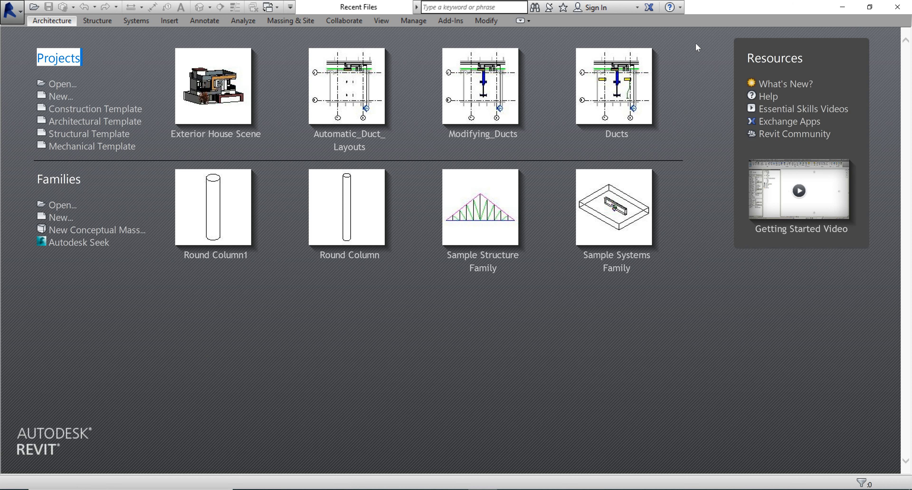
pyautogui.moveTo(27, 148)
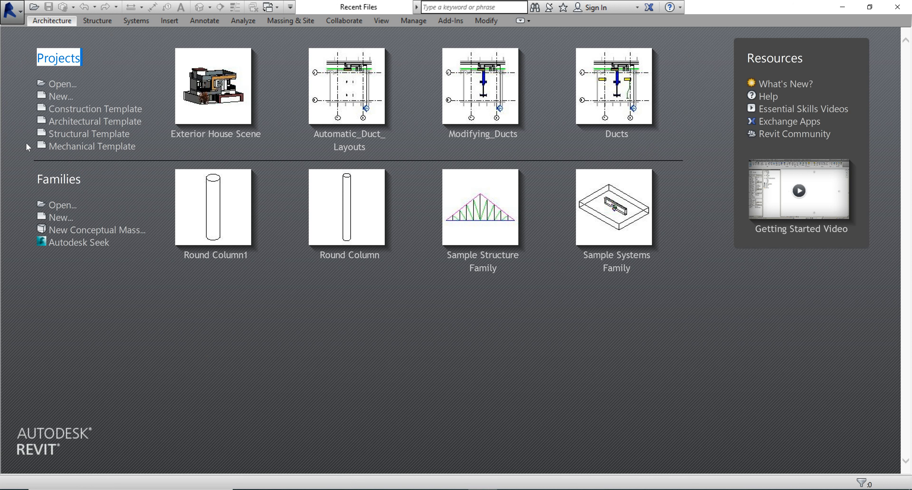
pyautogui.moveTo(95, 109)
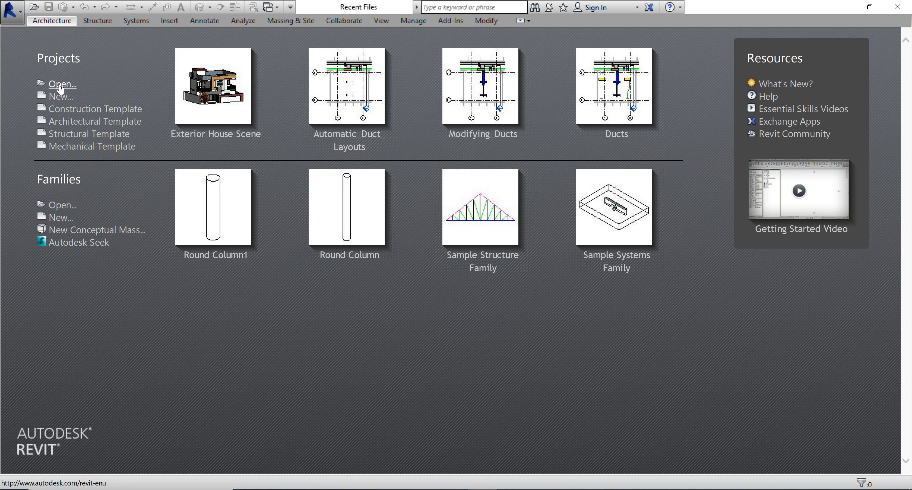
pyautogui.moveTo(62, 84)
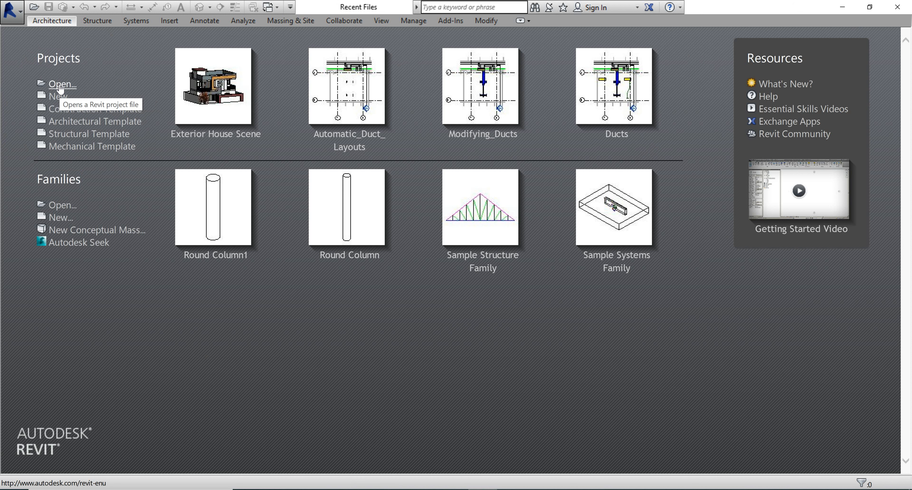
pyautogui.moveTo(60, 99)
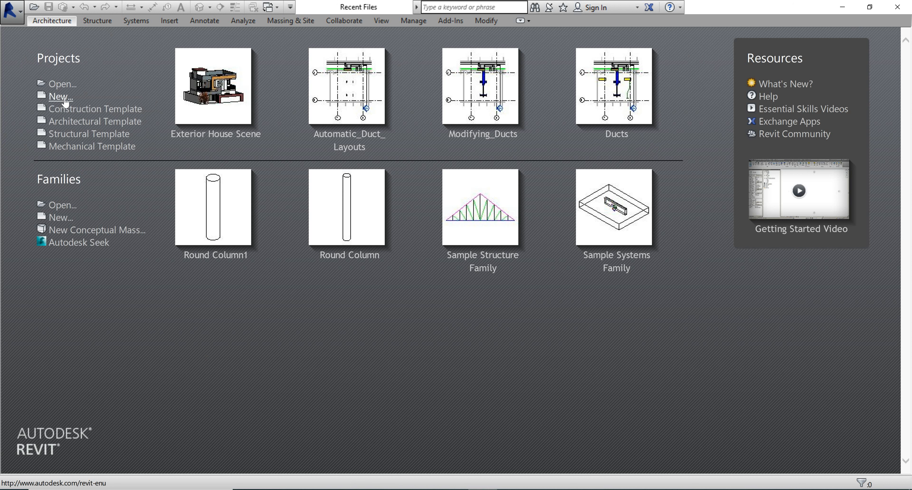
pyautogui.moveTo(60, 96)
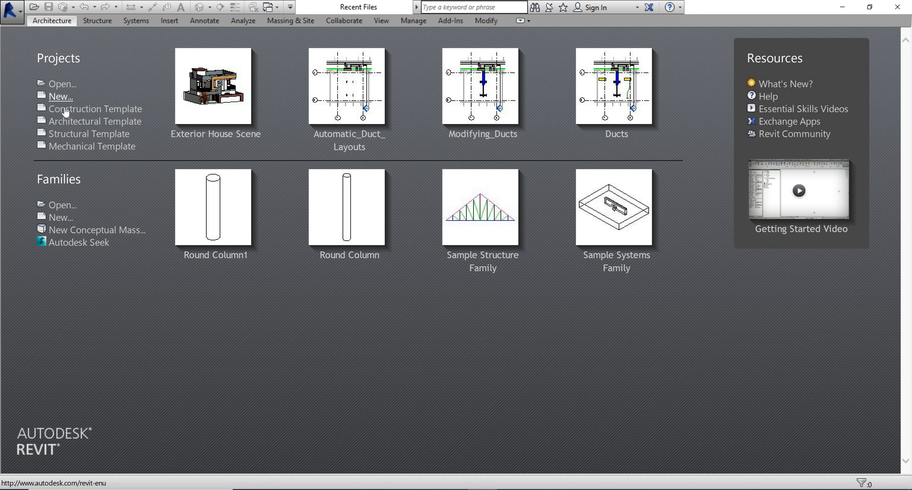
pyautogui.moveTo(95, 109)
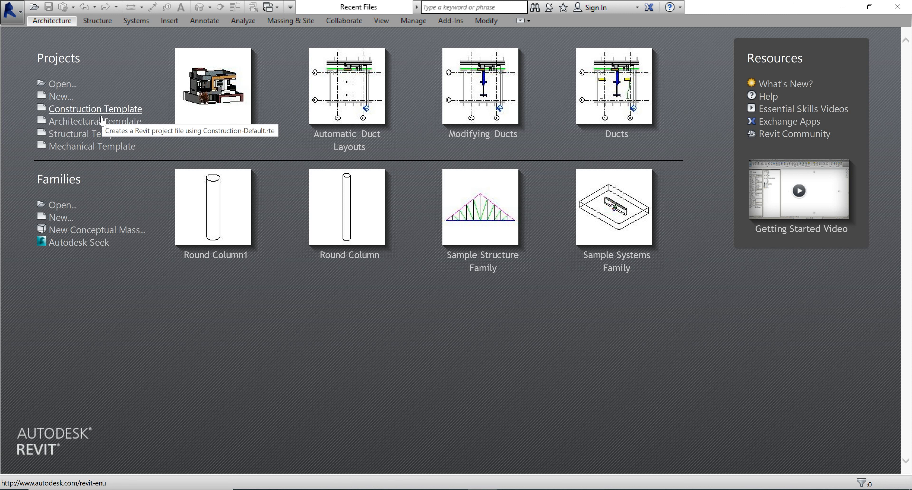
pyautogui.moveTo(91, 146)
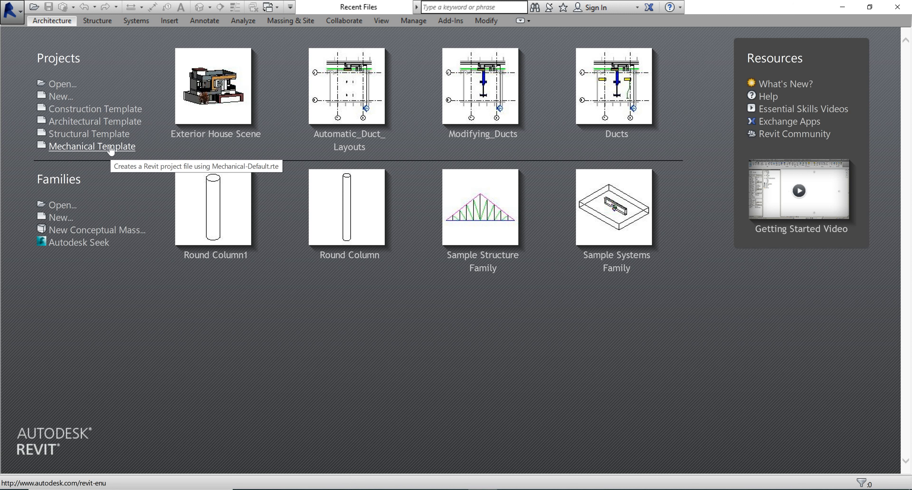
pyautogui.moveTo(107, 111)
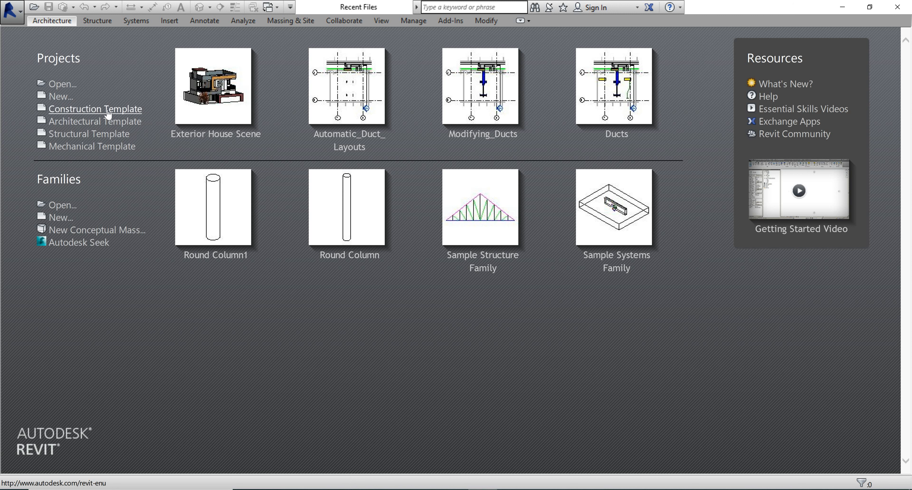
pyautogui.moveTo(95, 122)
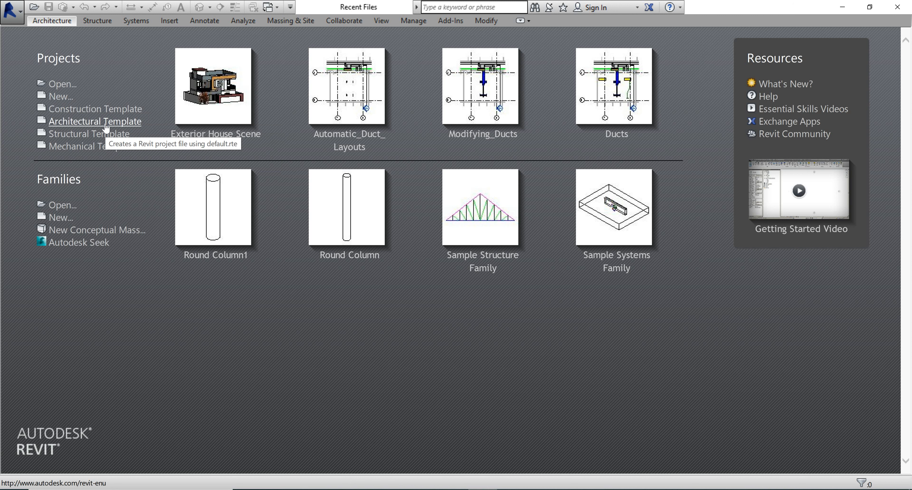
pyautogui.moveTo(89, 134)
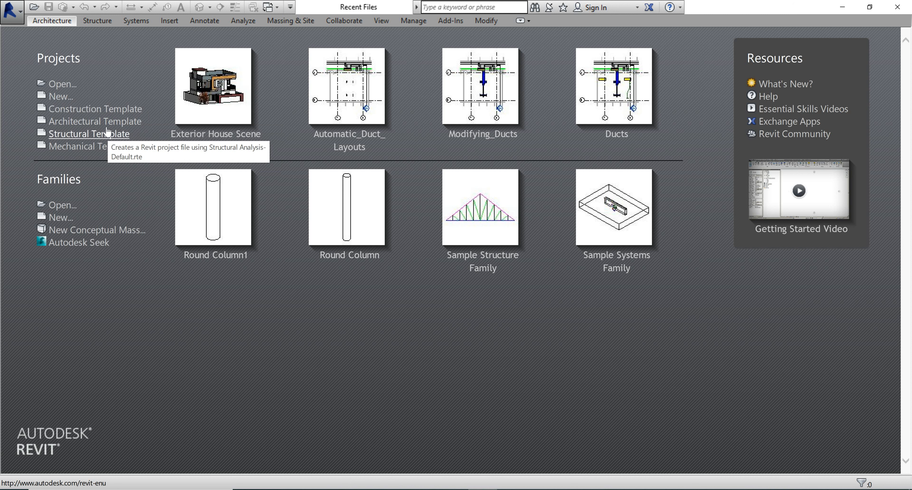
pyautogui.moveTo(171, 132)
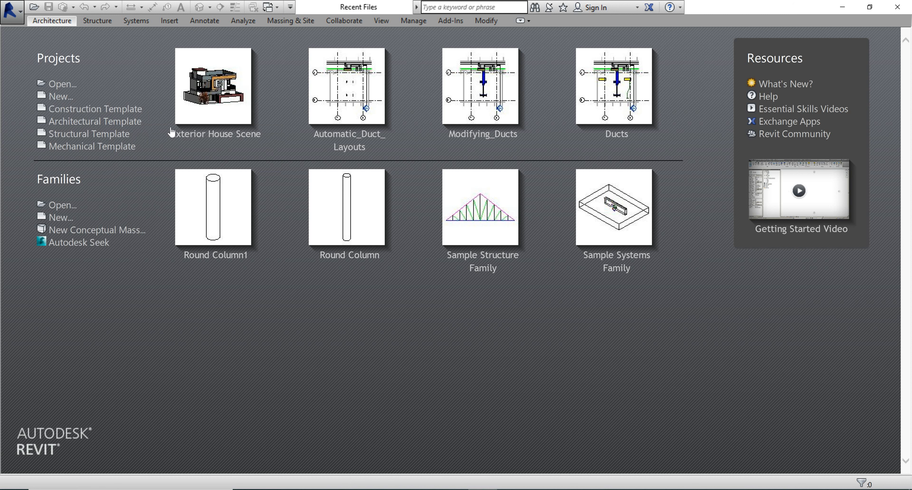
pyautogui.moveTo(151, 76)
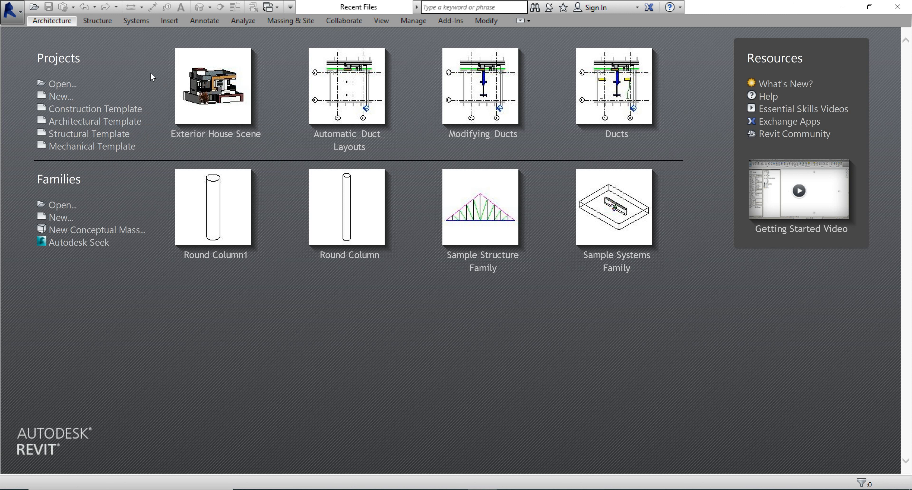
pyautogui.moveTo(327, 164)
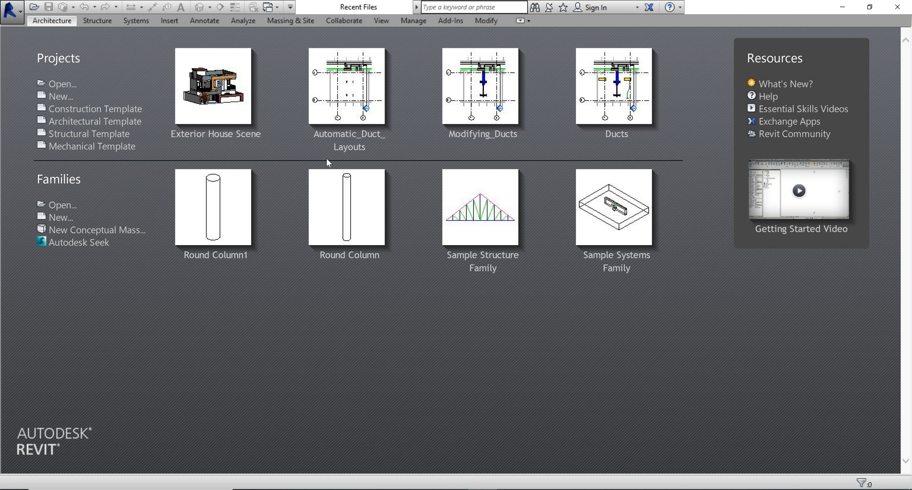
pyautogui.moveTo(268, 146)
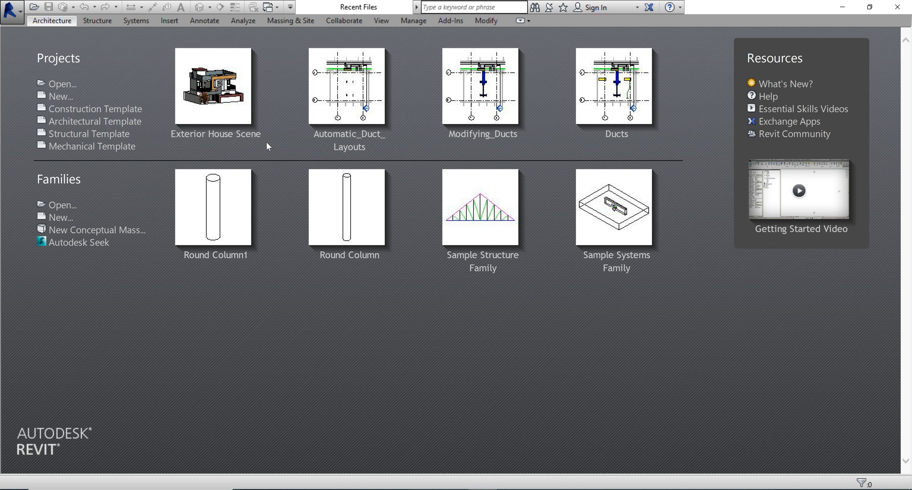
pyautogui.moveTo(259, 148)
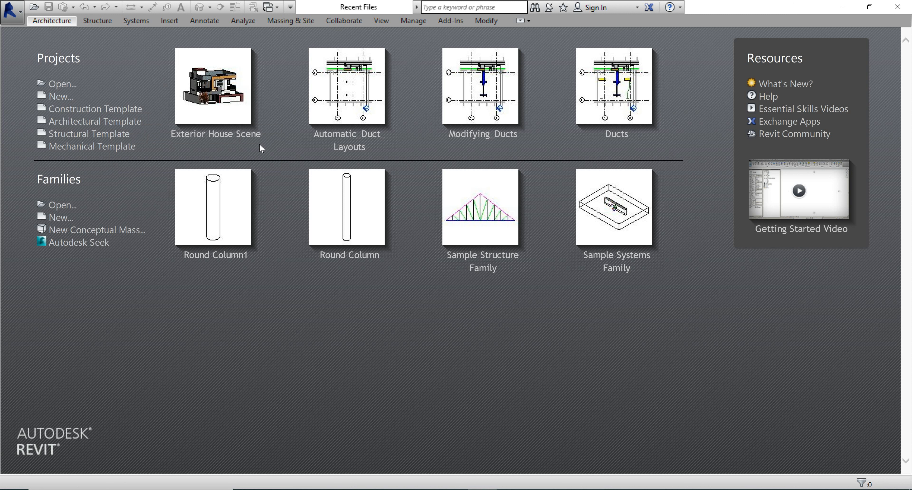
pyautogui.moveTo(215, 134)
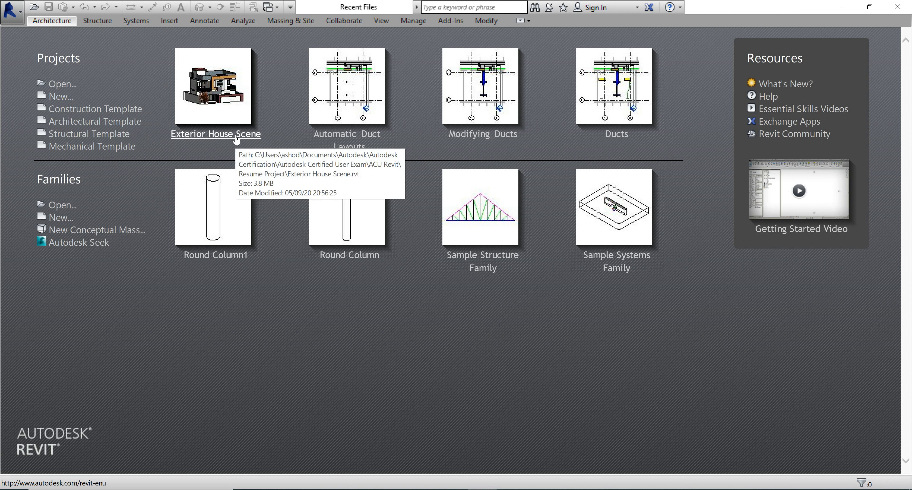
pyautogui.moveTo(236, 140)
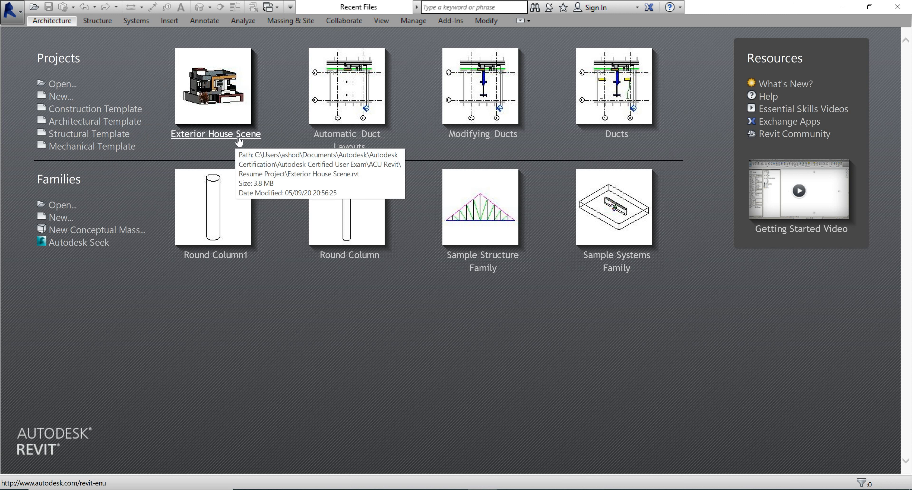
pyautogui.moveTo(225, 148)
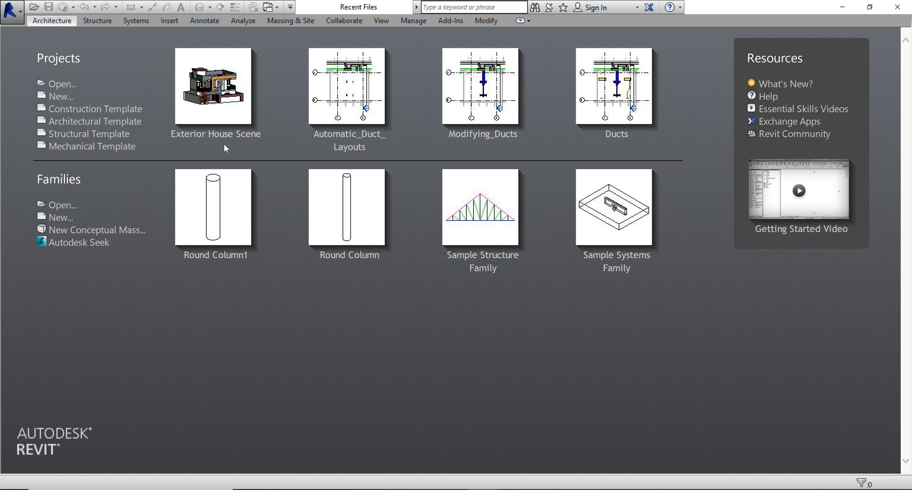
pyautogui.moveTo(232, 154)
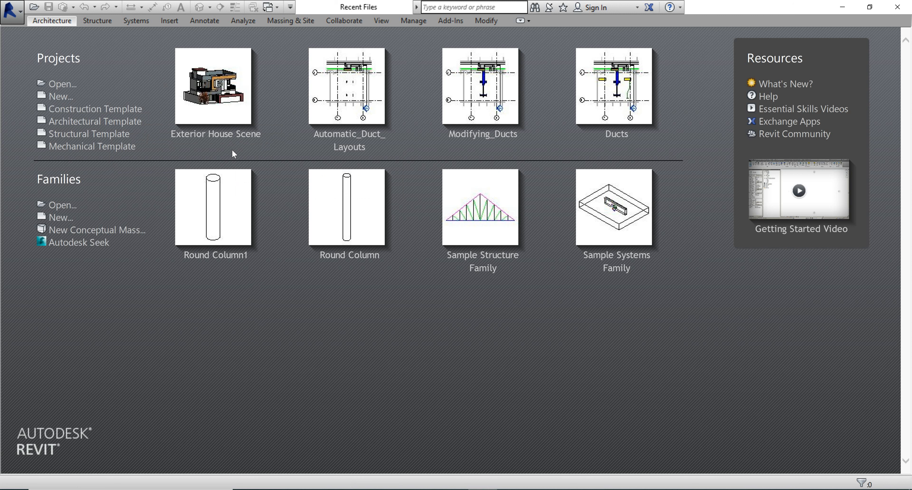
pyautogui.moveTo(212, 88)
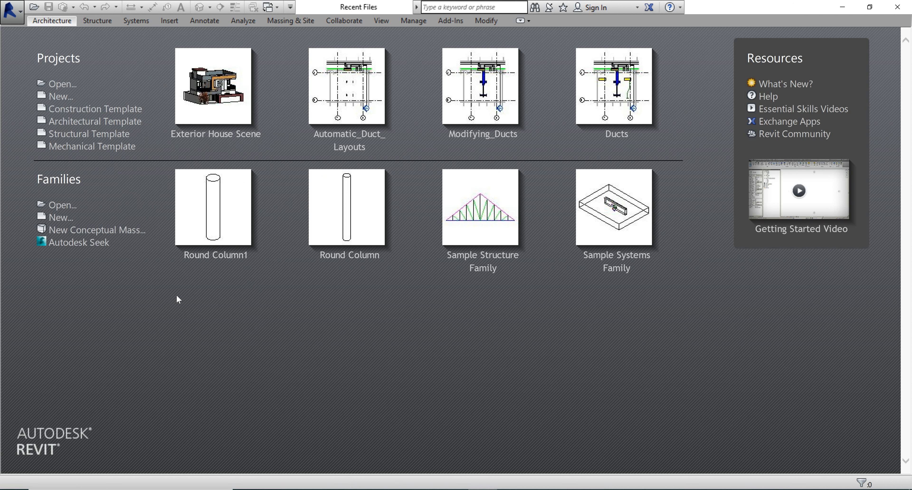
pyautogui.moveTo(34, 181)
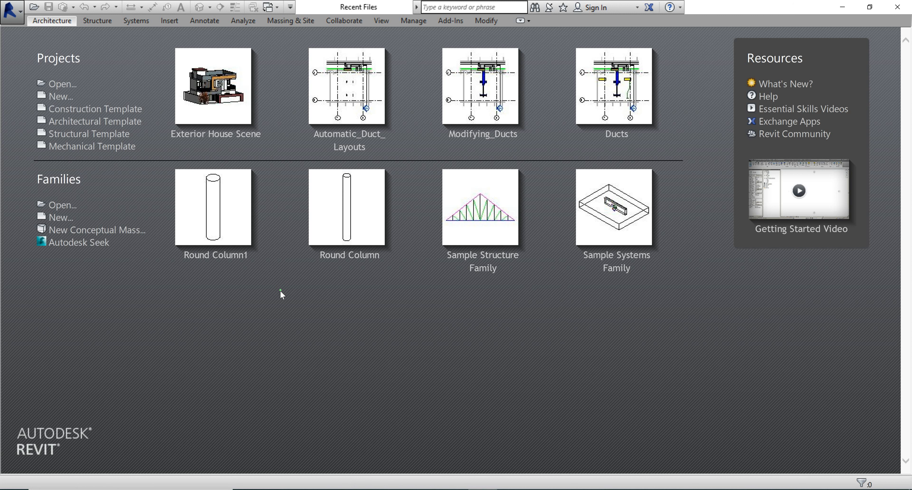
pyautogui.moveTo(350, 209)
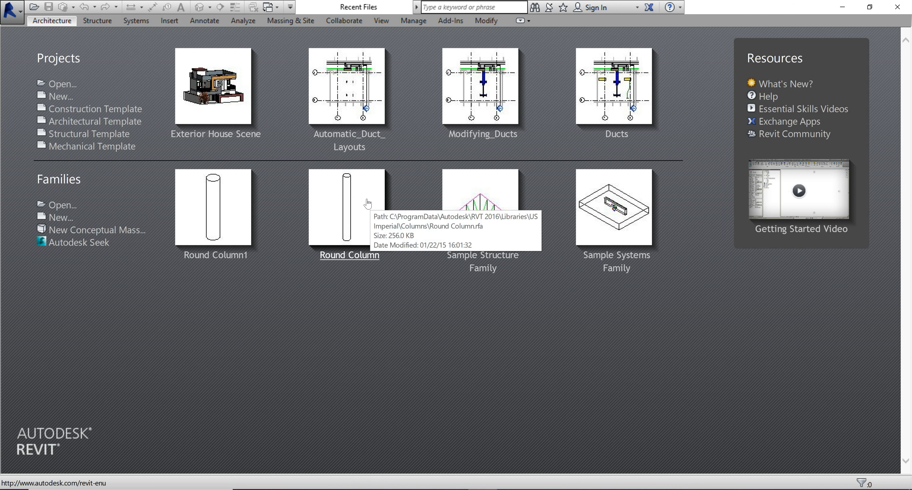
pyautogui.moveTo(344, 199)
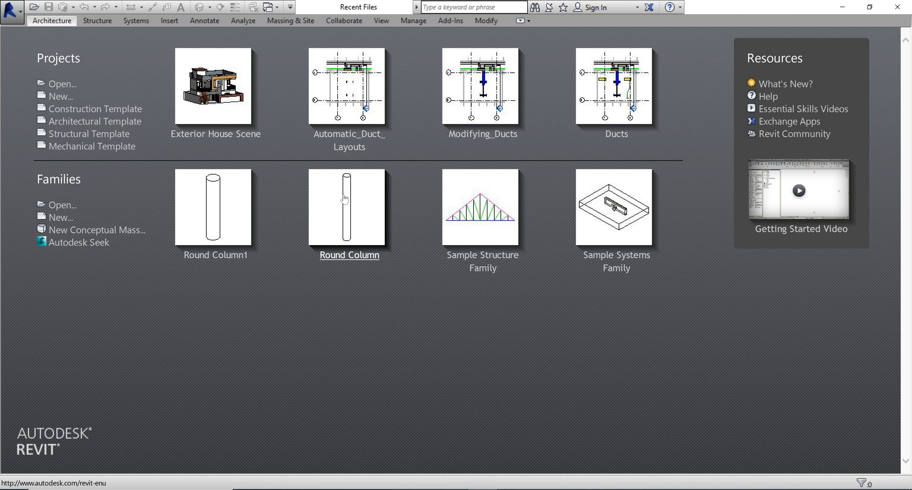
pyautogui.moveTo(303, 235)
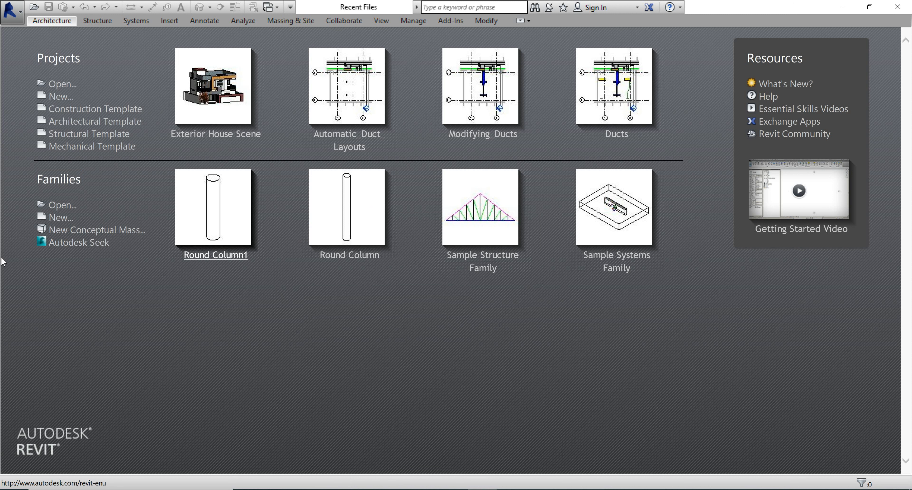
pyautogui.moveTo(61, 205)
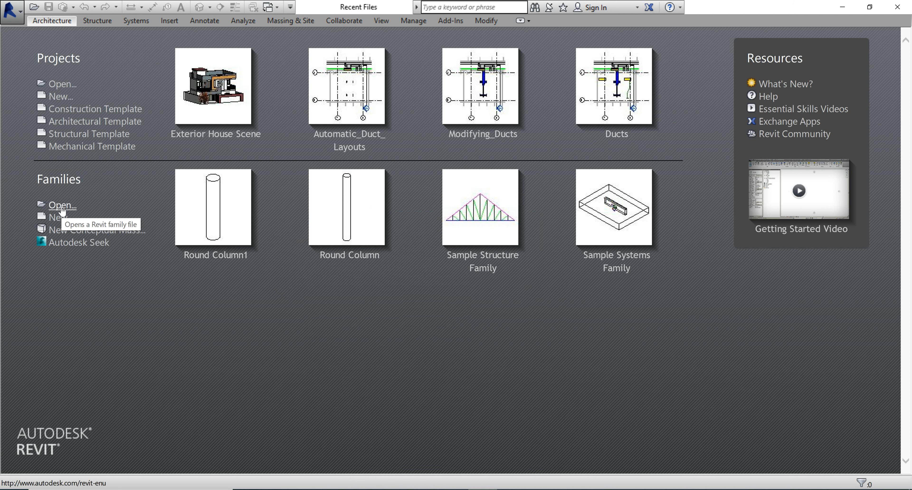
pyautogui.moveTo(60, 217)
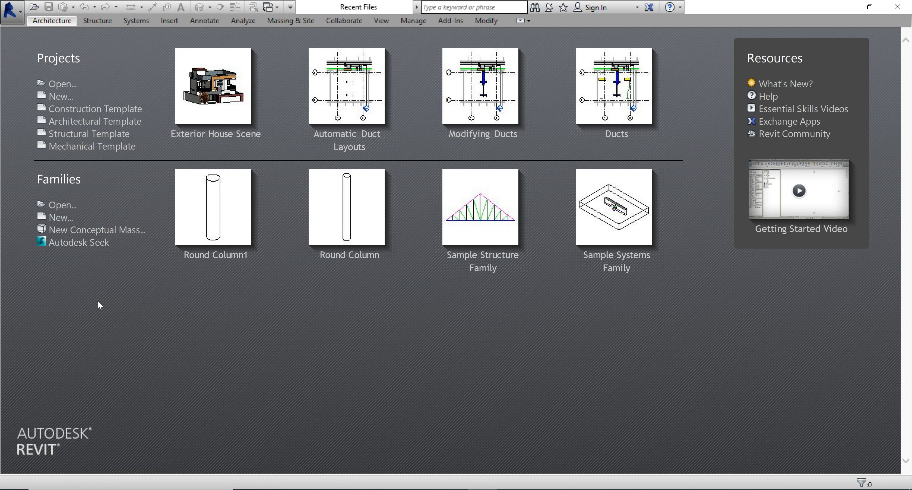
pyautogui.moveTo(122, 334)
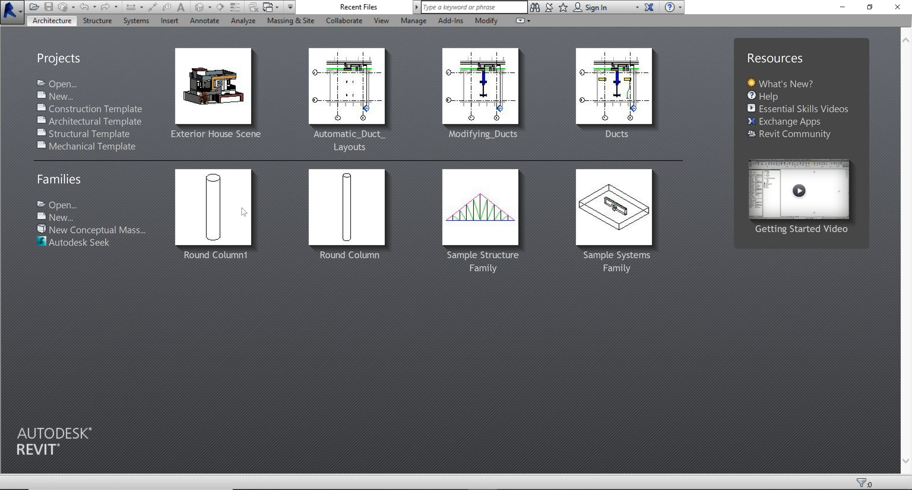
pyautogui.moveTo(60, 96)
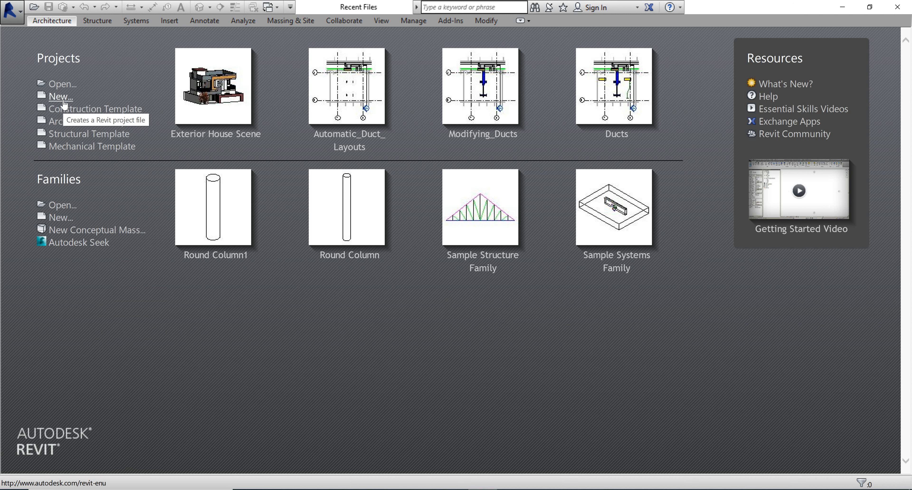
pyautogui.moveTo(348, 140)
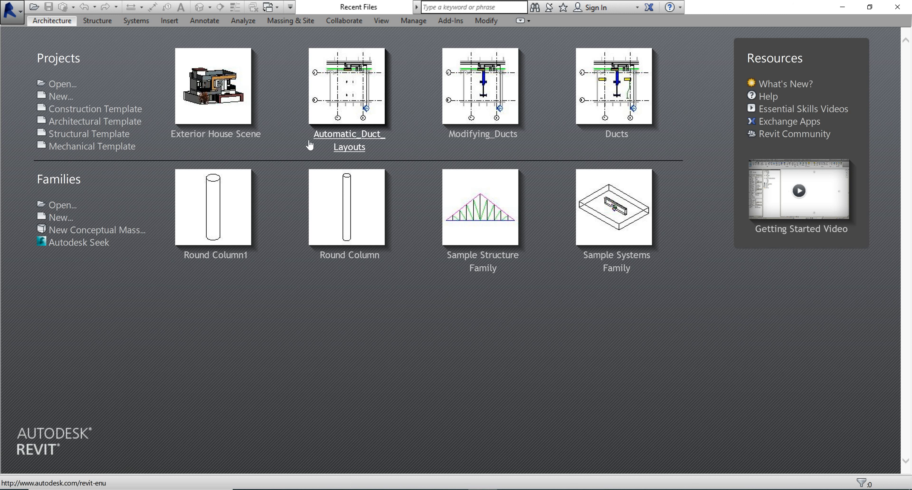
pyautogui.moveTo(60, 95)
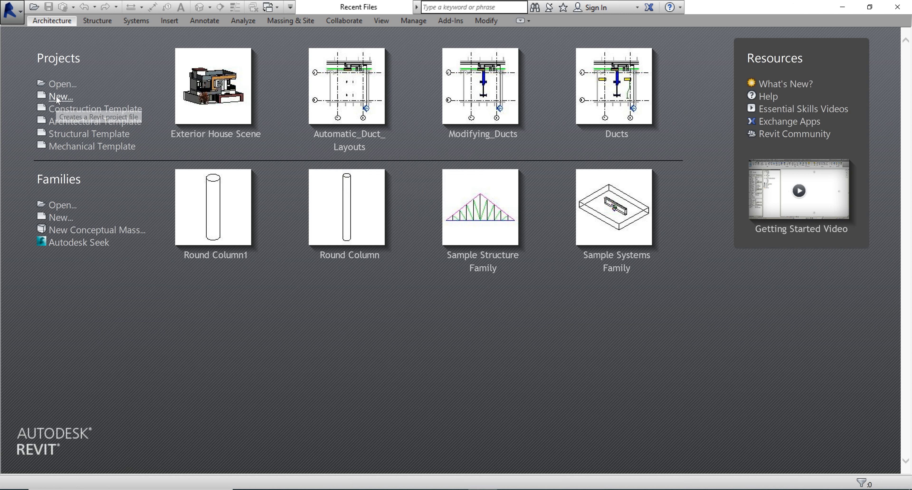
# - Create a new project using the Architectural Template with the Project type kept
pyautogui.click(60, 97)
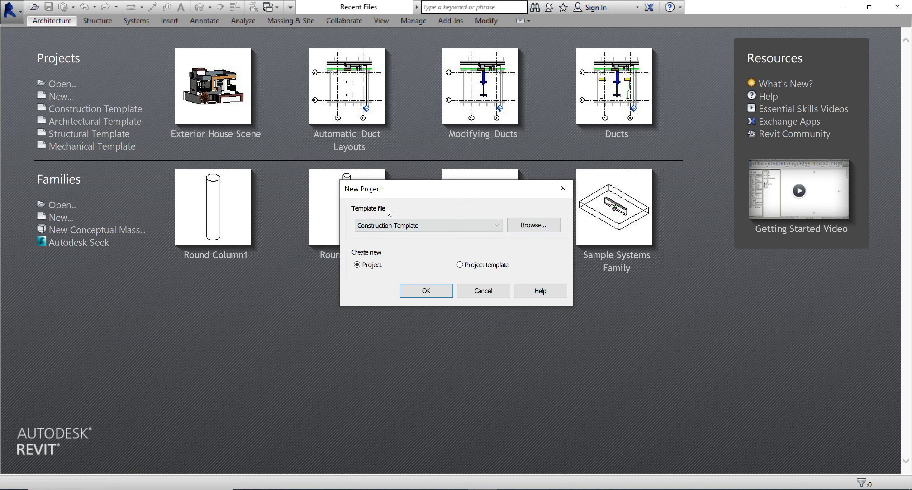
pyautogui.click(495, 225)
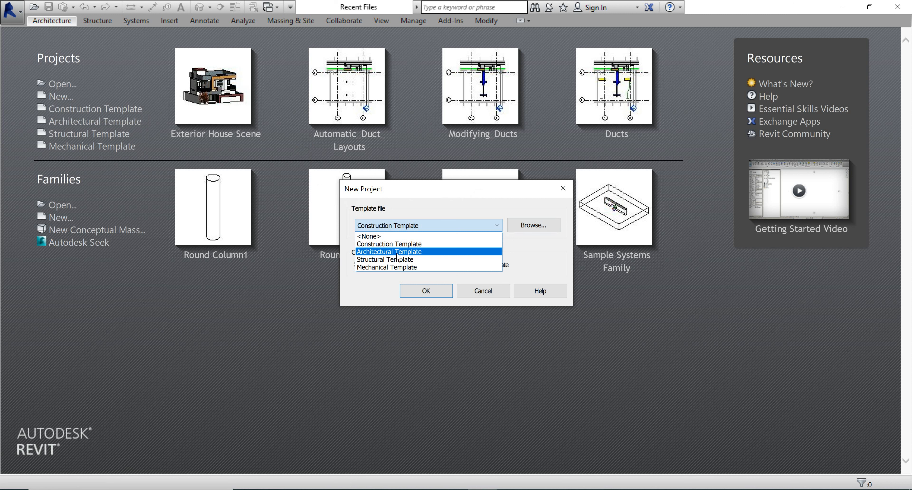
pyautogui.click(389, 252)
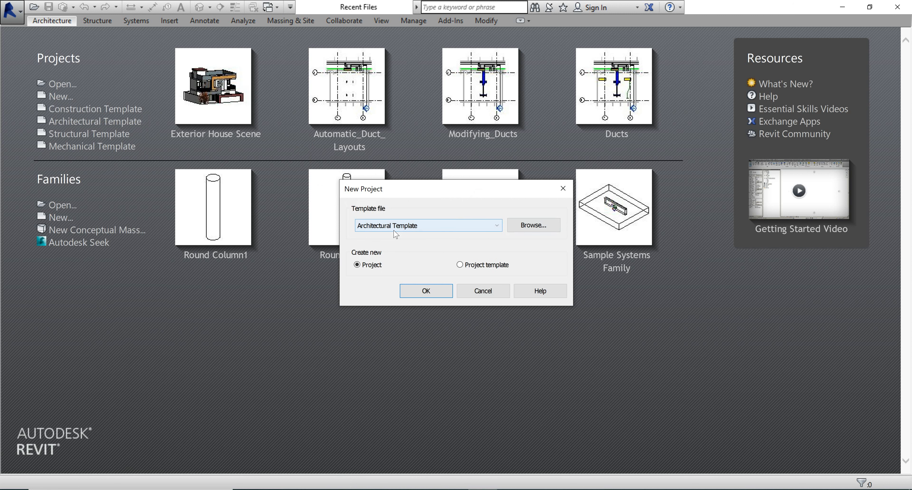
pyautogui.click(482, 291)
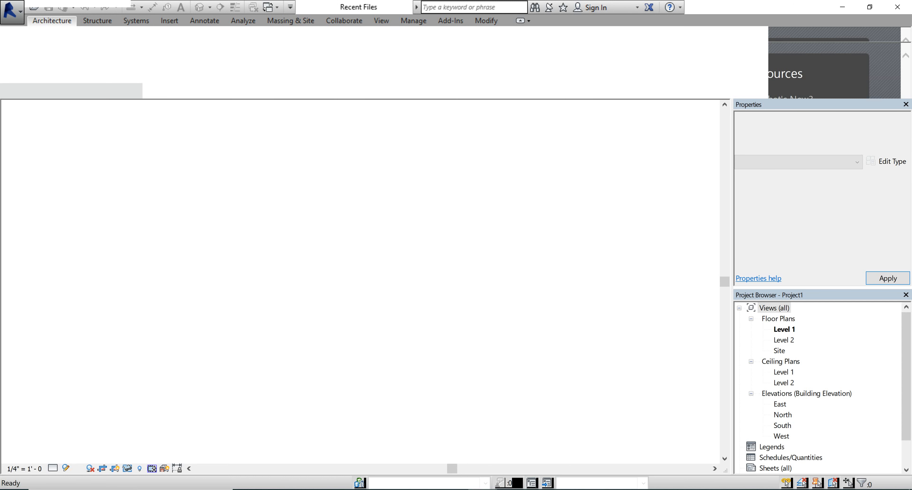
# - Open the Floor Plans > Level 1 view from the Project Browser
pyautogui.doubleClick(783, 330)
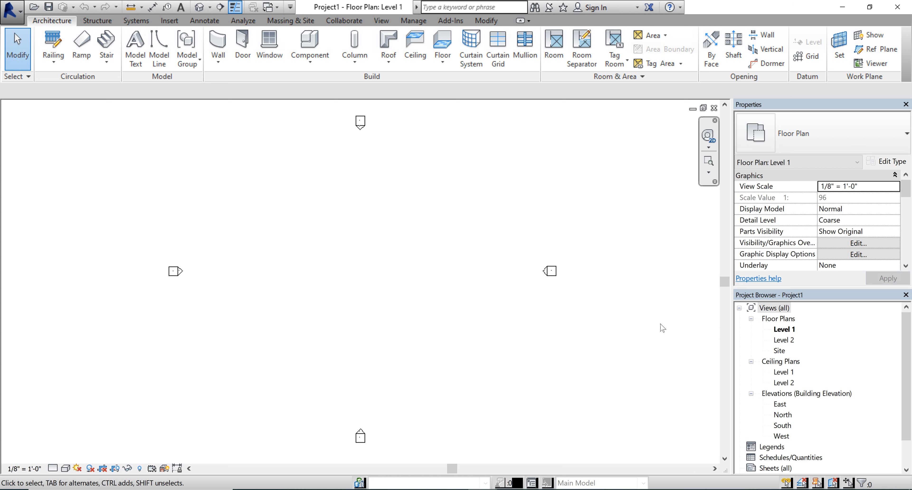
pyautogui.moveTo(262, 326)
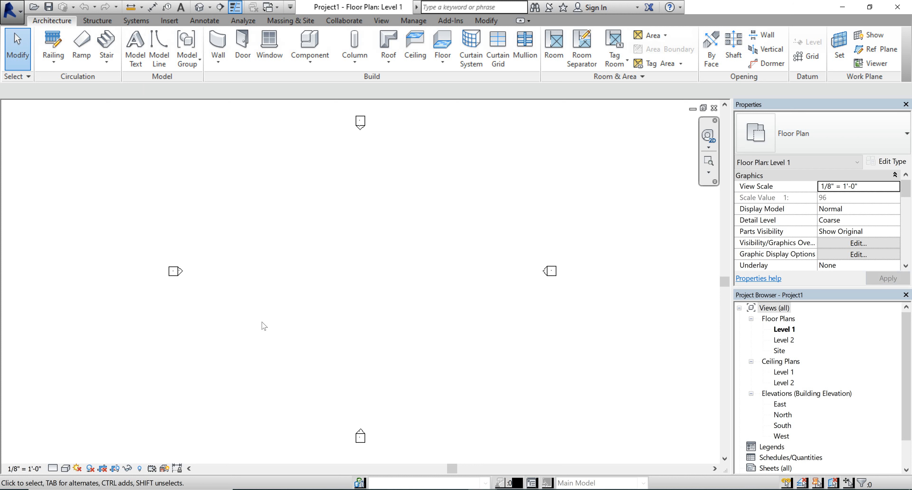
pyautogui.moveTo(202, 340)
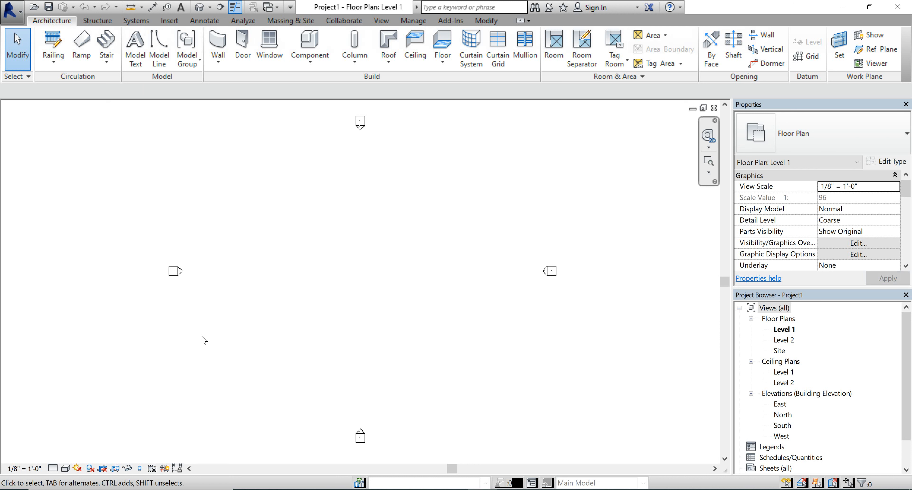